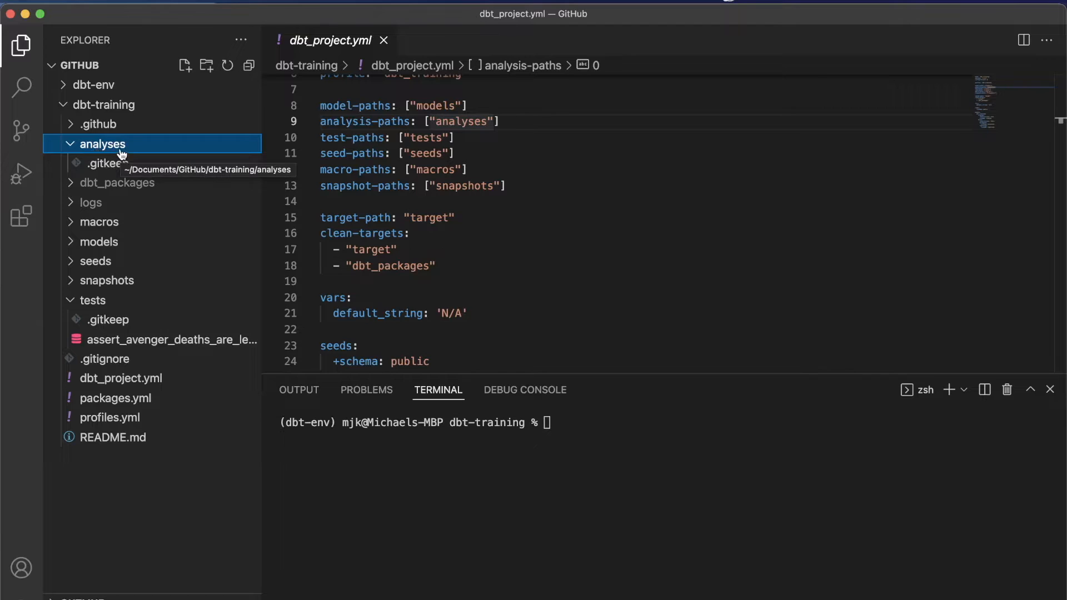
mouse_move(523, 130)
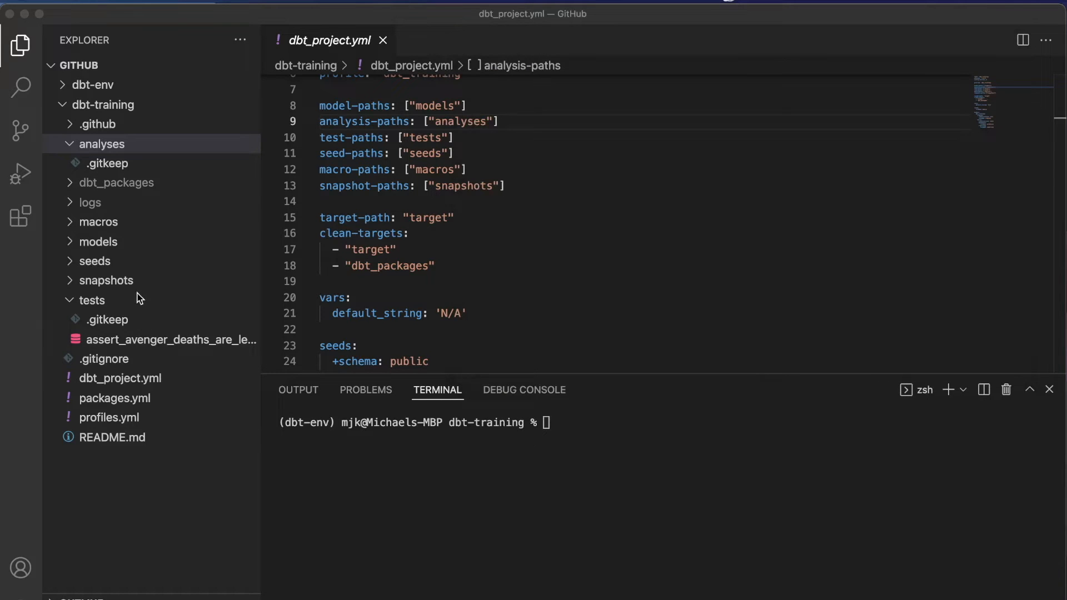
Add a new file named random_script.sql to the analyses folder
left_click(100, 143)
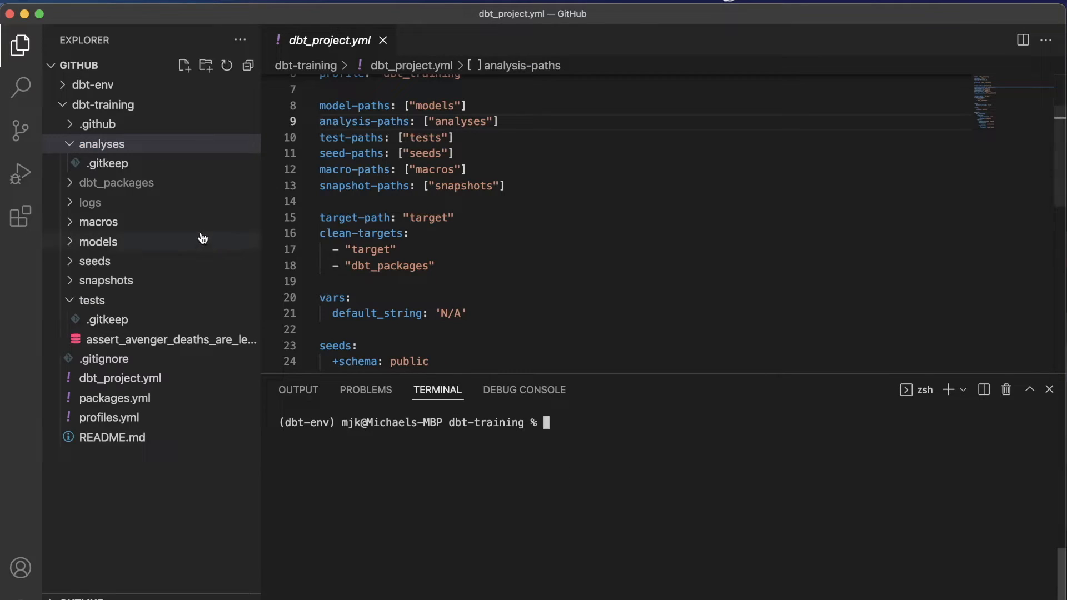
right_click(103, 143)
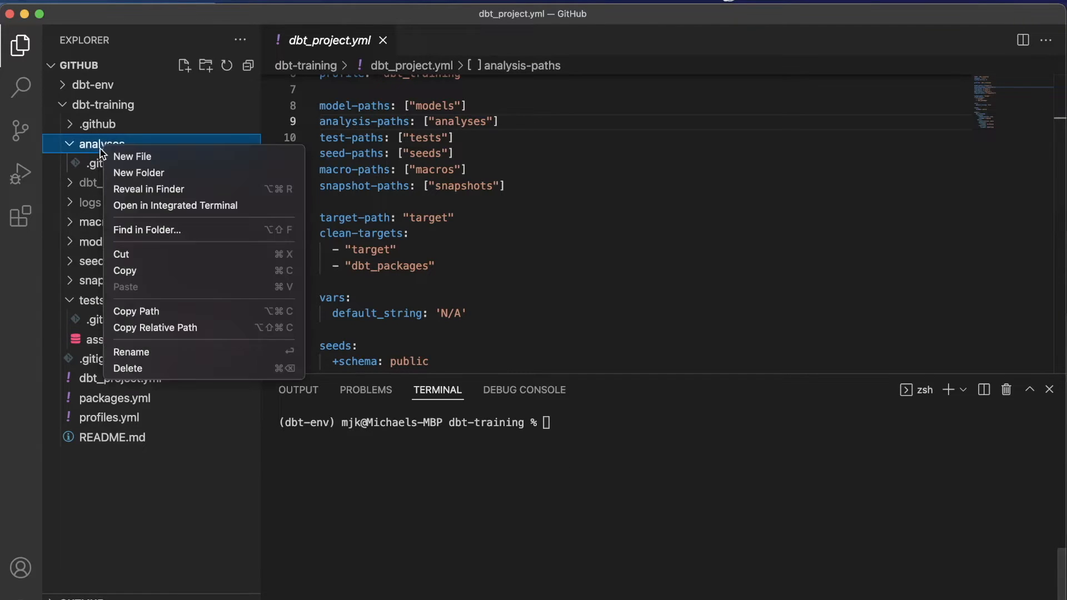
left_click(132, 157)
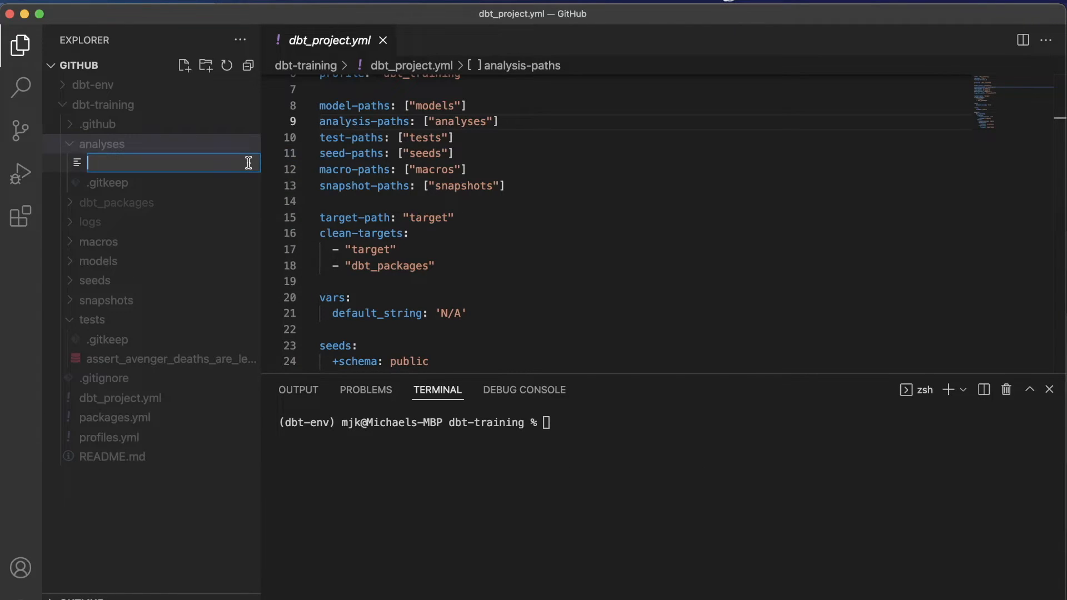
type("random")
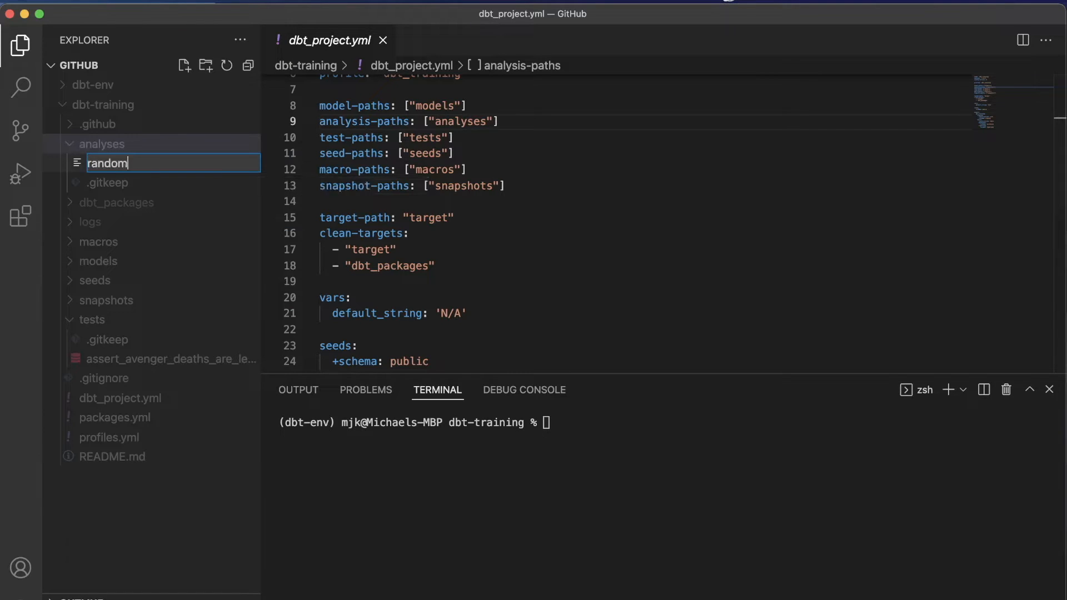
type("_script.sq")
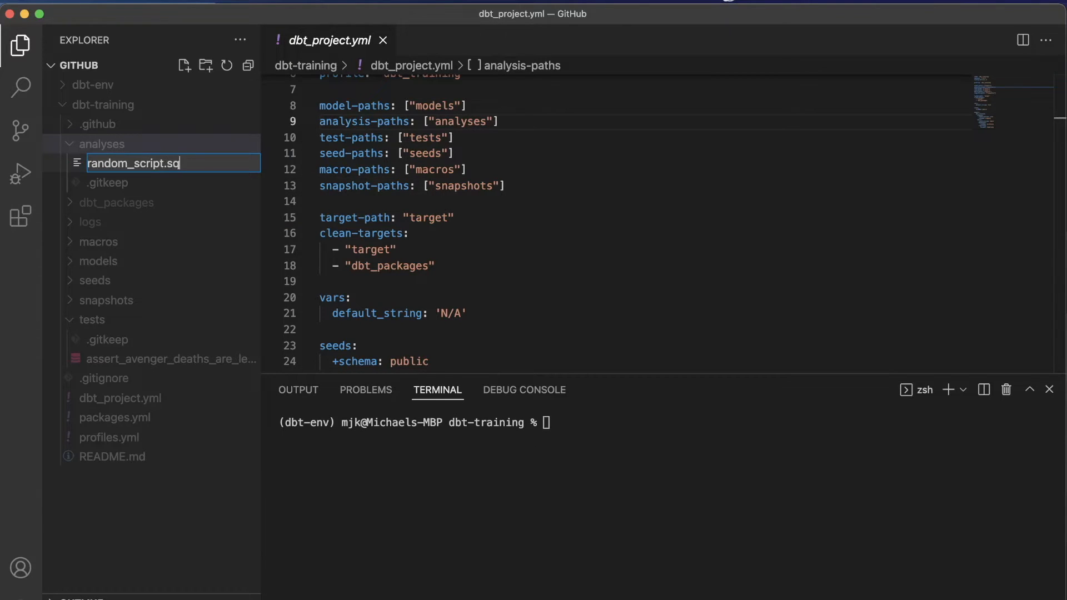
key("Enter")
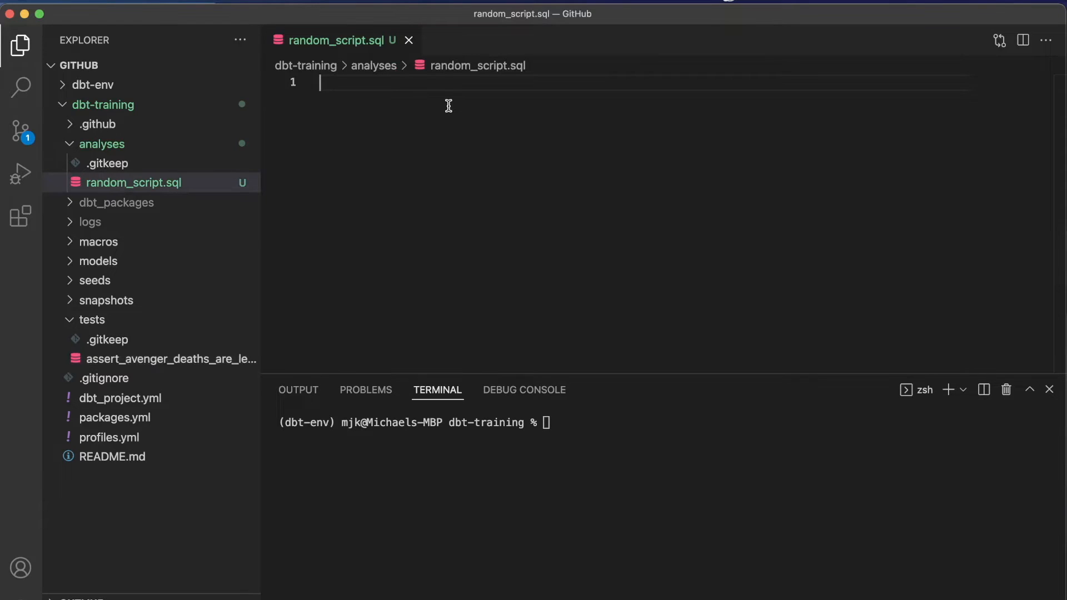
Select avenger_id, total_returns and total_deaths from {{ ref('fct_avenger_activity') }} and save
type("select")
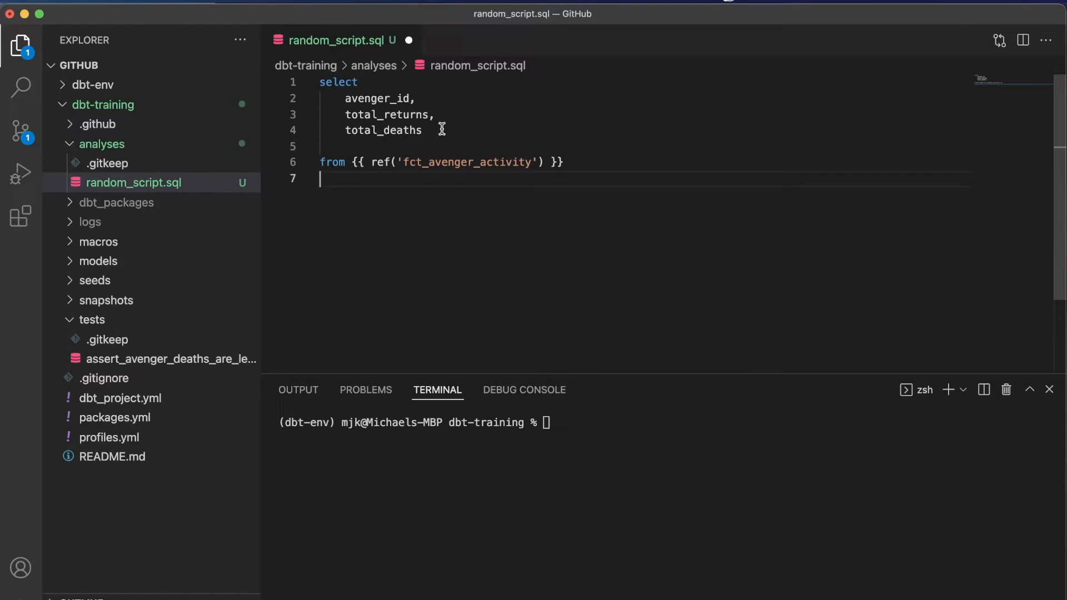
double_click(467, 162)
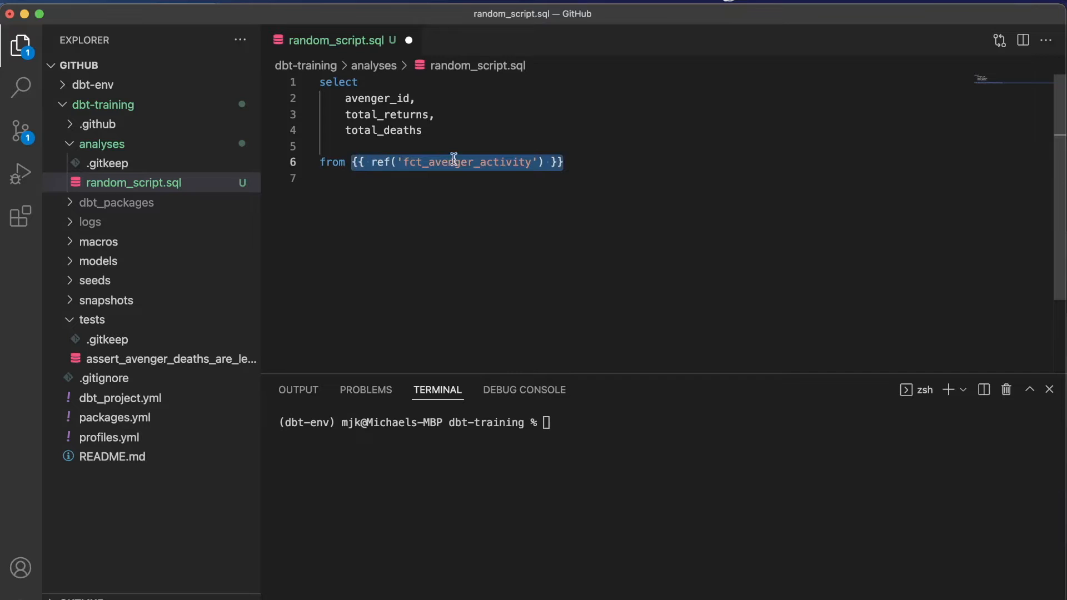
left_click(616, 163)
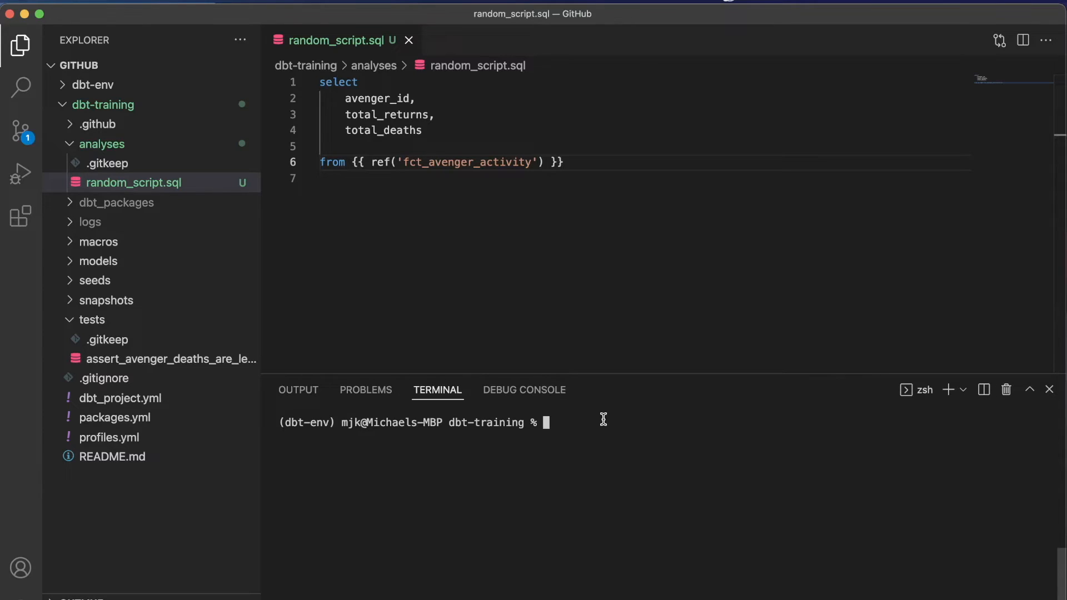
Run dbt compile in the integrated terminal
type("d")
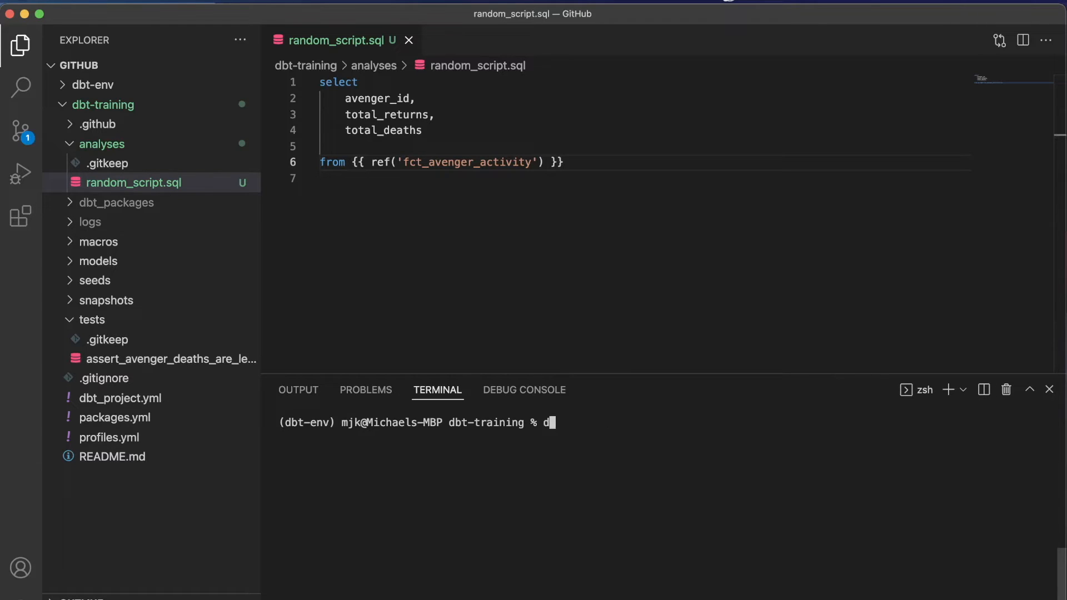
type("bt compile")
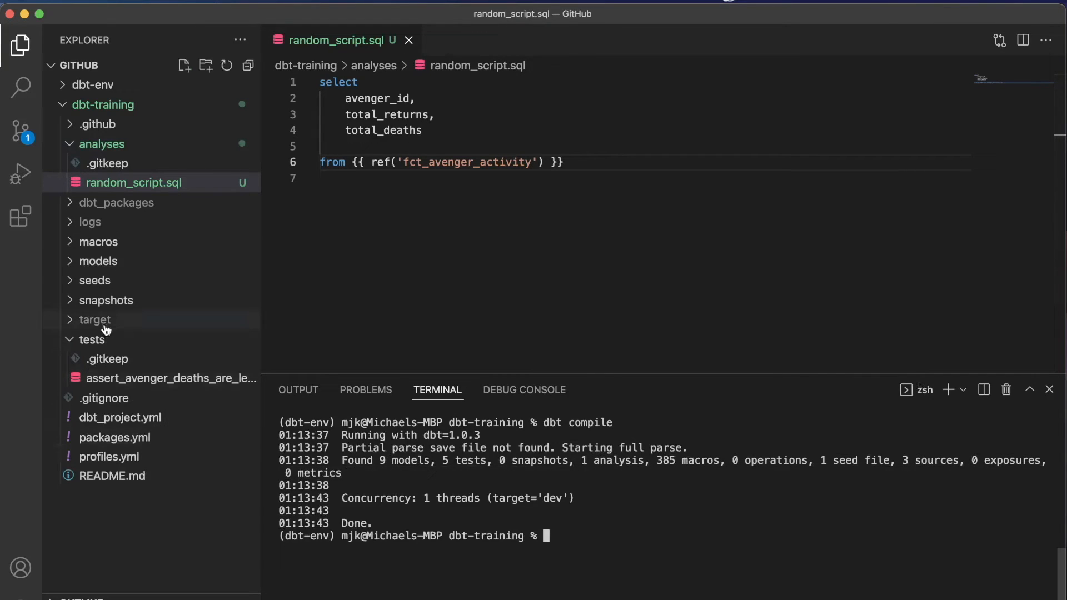
Collapse tests and open target/compiled/dbt_training/analyses/random_script.sql beside the original
left_click(91, 339)
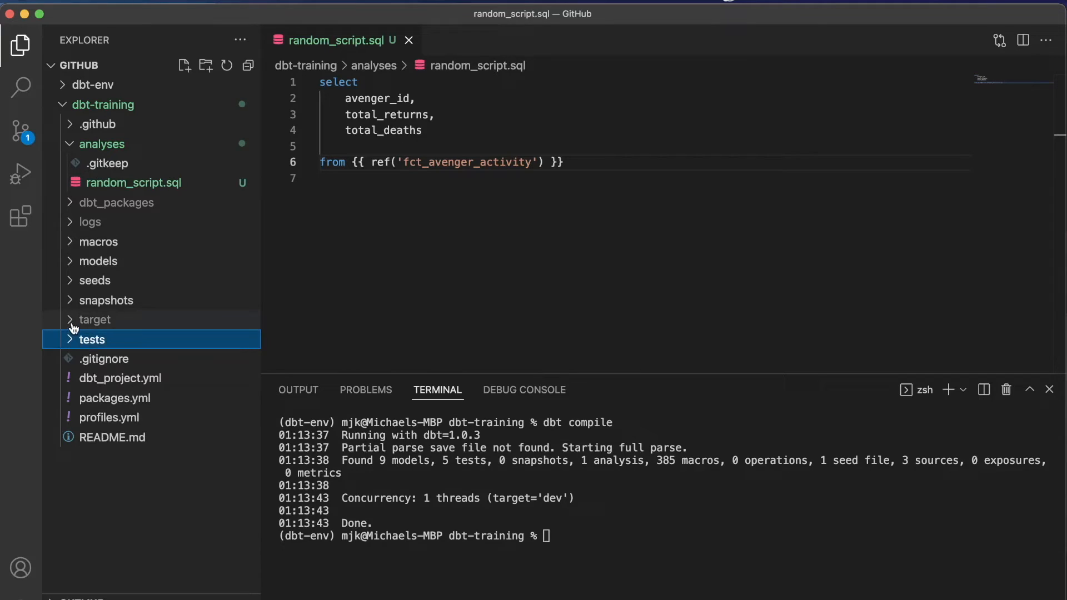
left_click(95, 320)
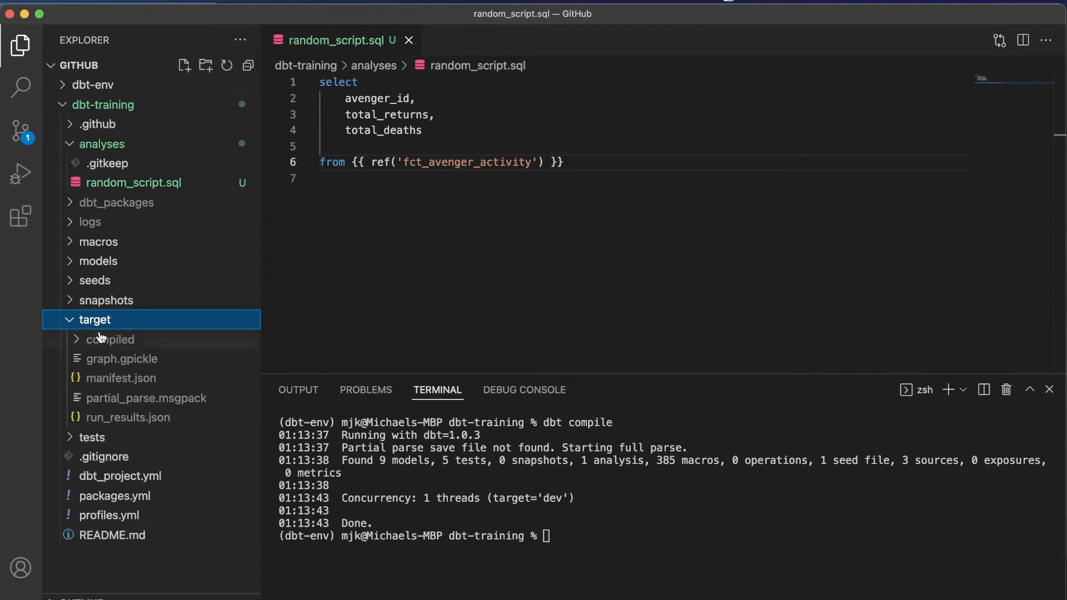
left_click(110, 339)
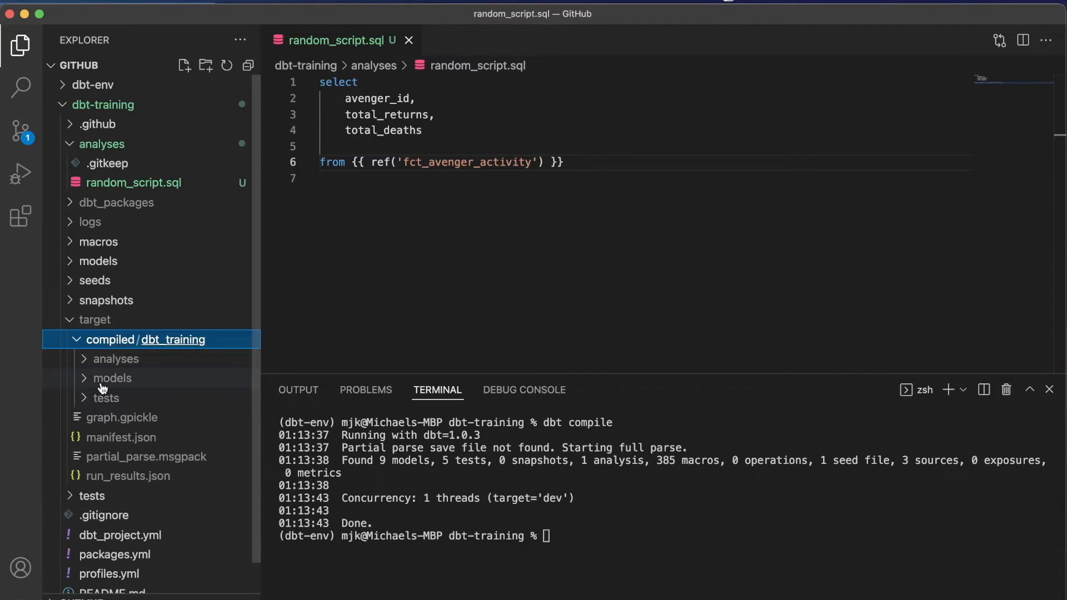
left_click(115, 358)
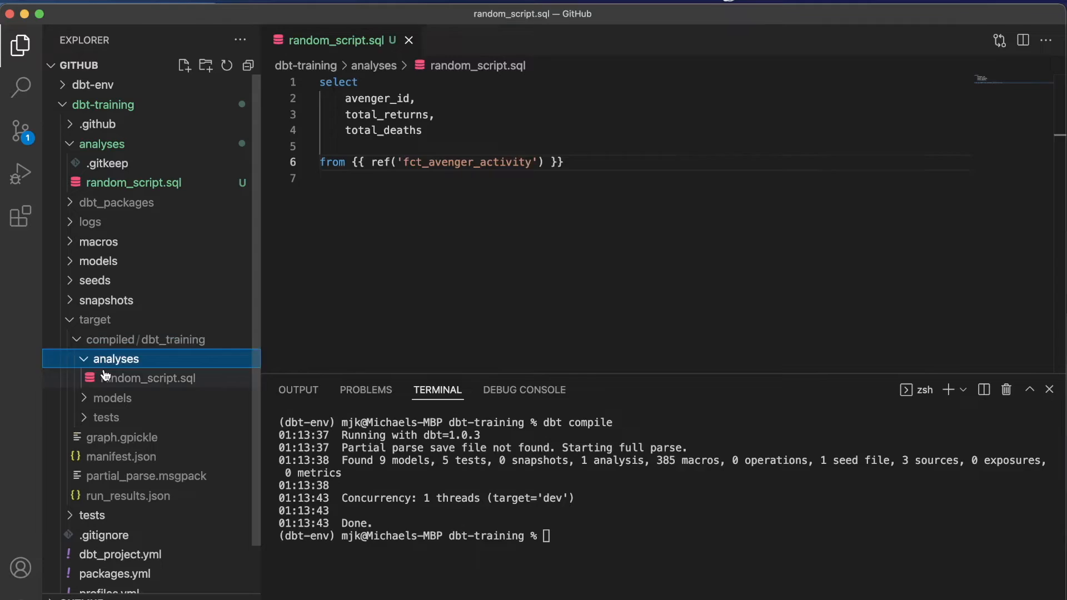
left_click(152, 377)
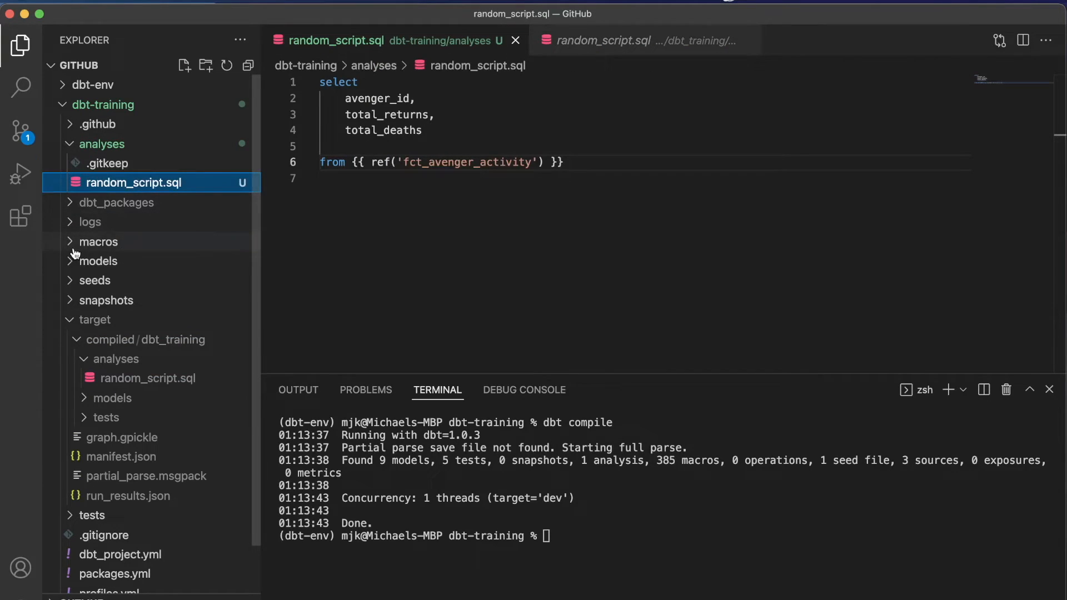
Browse macros and staging models, opening stg_fandango__score_comparison.sql to copy its query
left_click(98, 242)
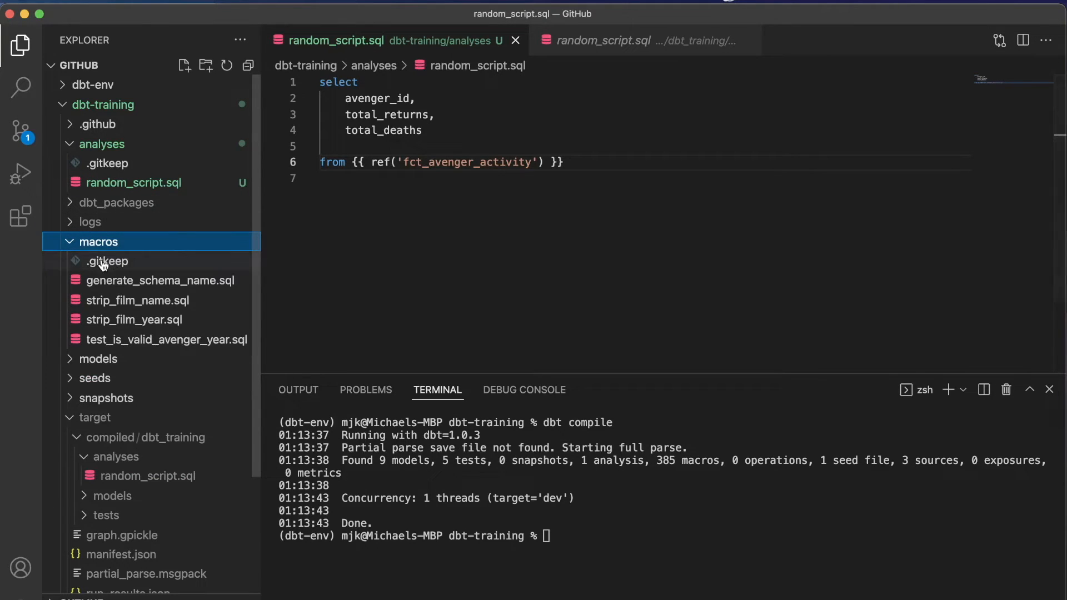
left_click(98, 359)
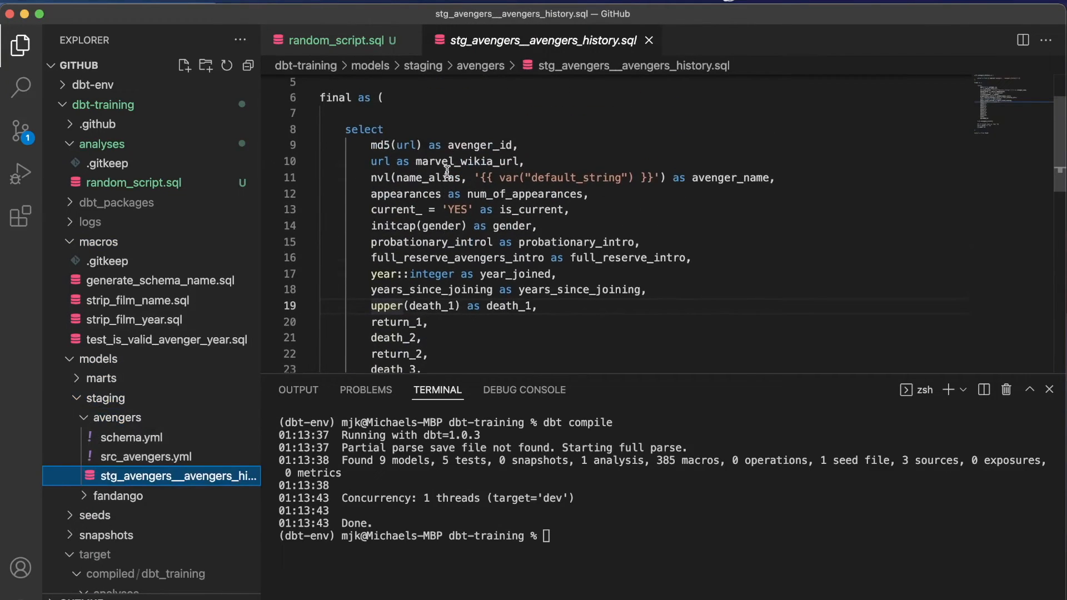
left_click(119, 495)
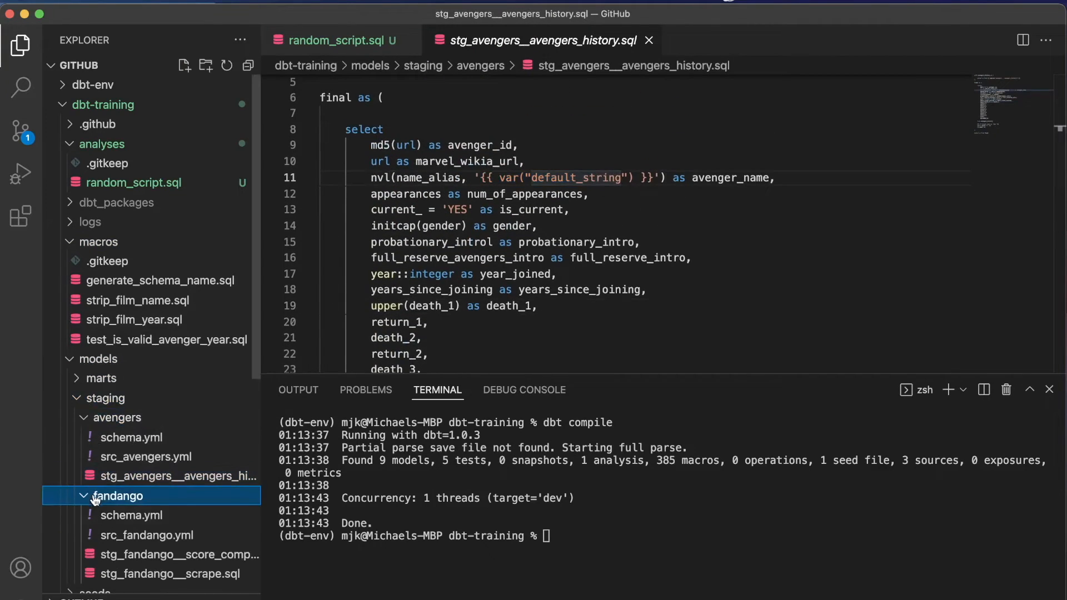
left_click(175, 554)
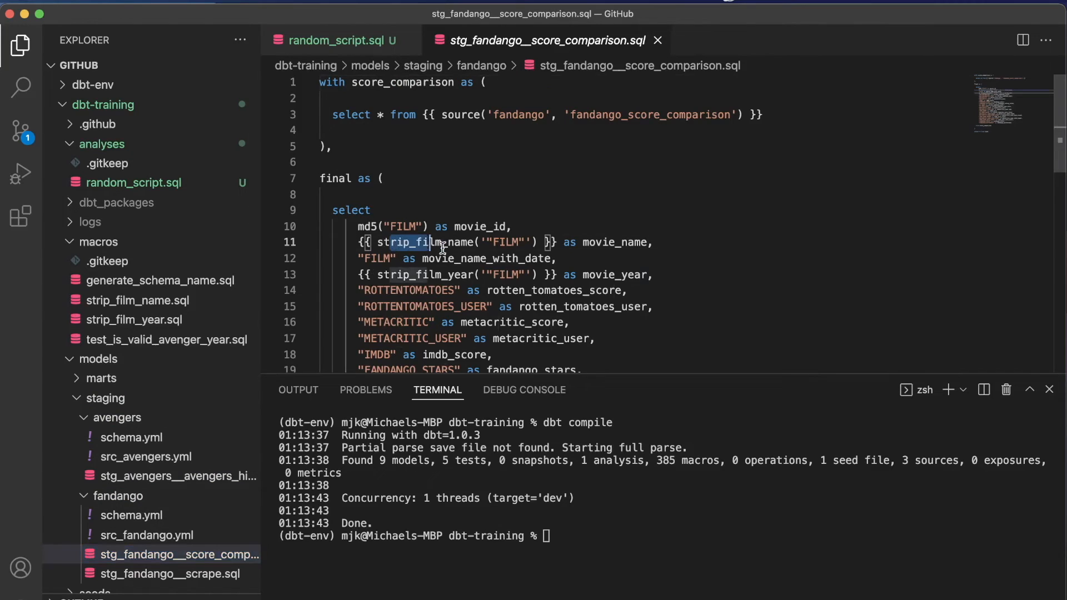
scroll("down", 3)
type("dbt compile")
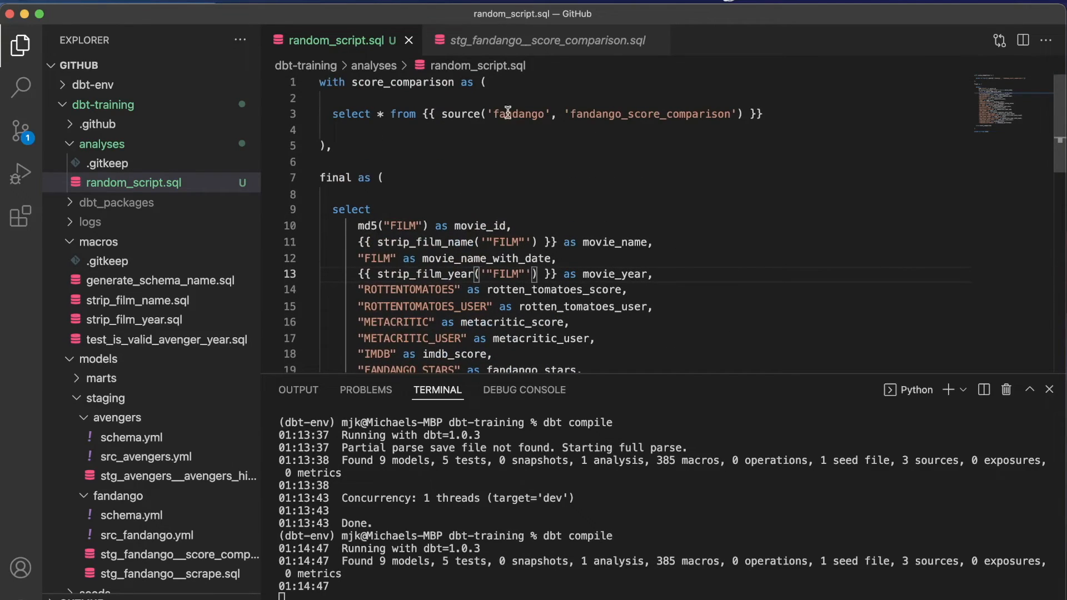
View the recompiled random_script.sql, with strip_film macros rendered as substr calls
double_click(519, 114)
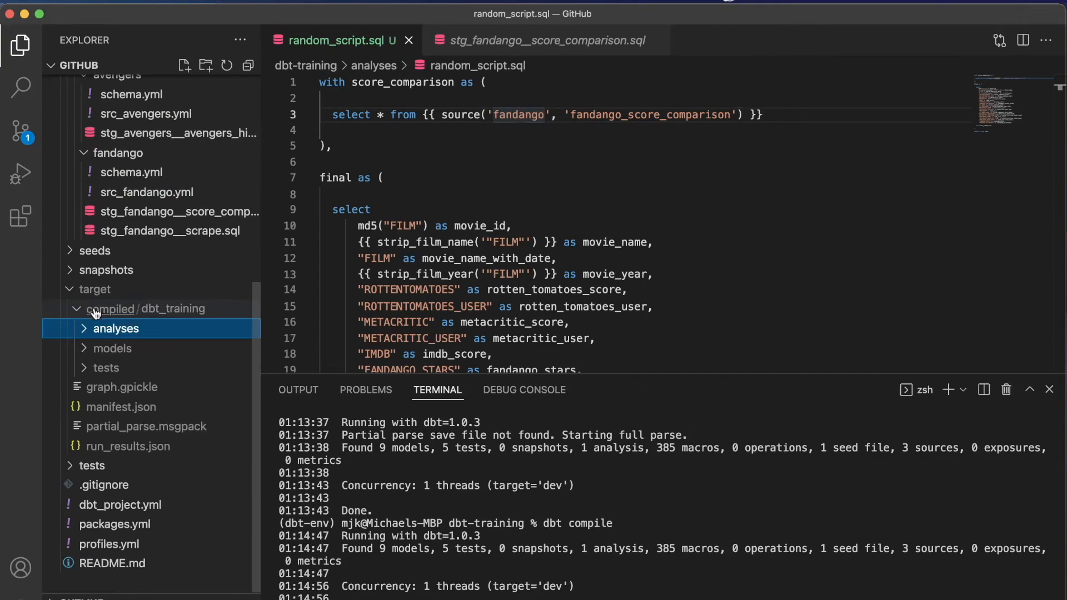
left_click(143, 349)
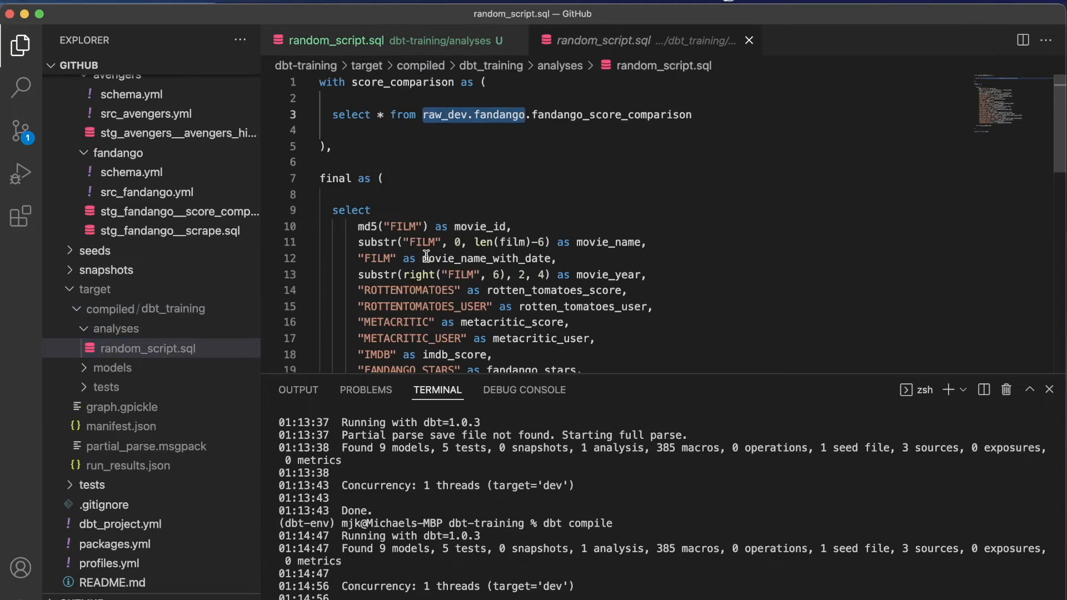
scroll("down", 3)
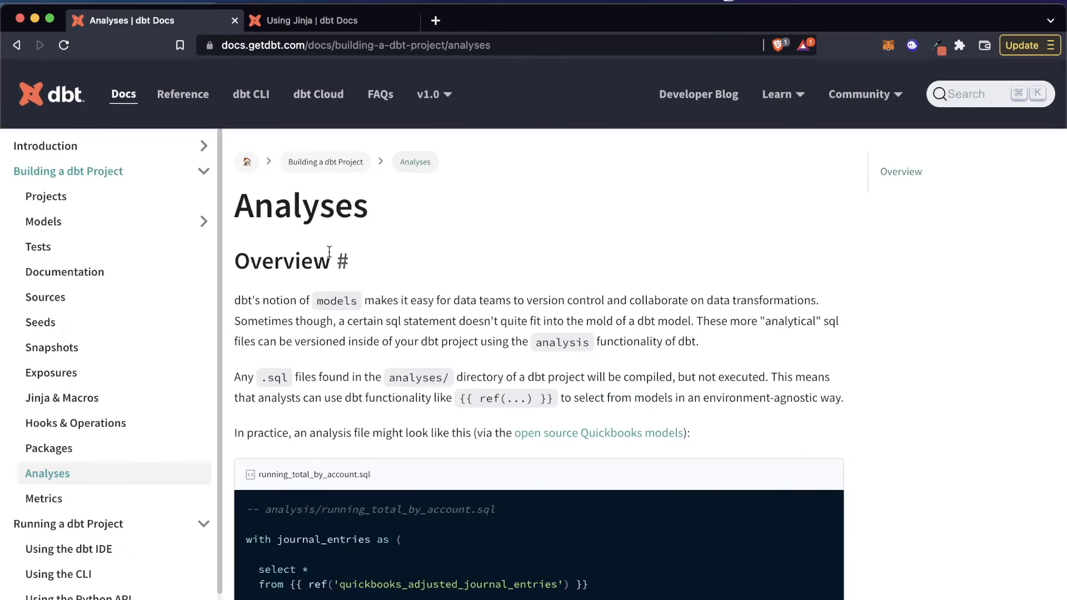
Scroll the dbt Docs Analyses overview down to the running_total_by_account.sql example
scroll("down", 3)
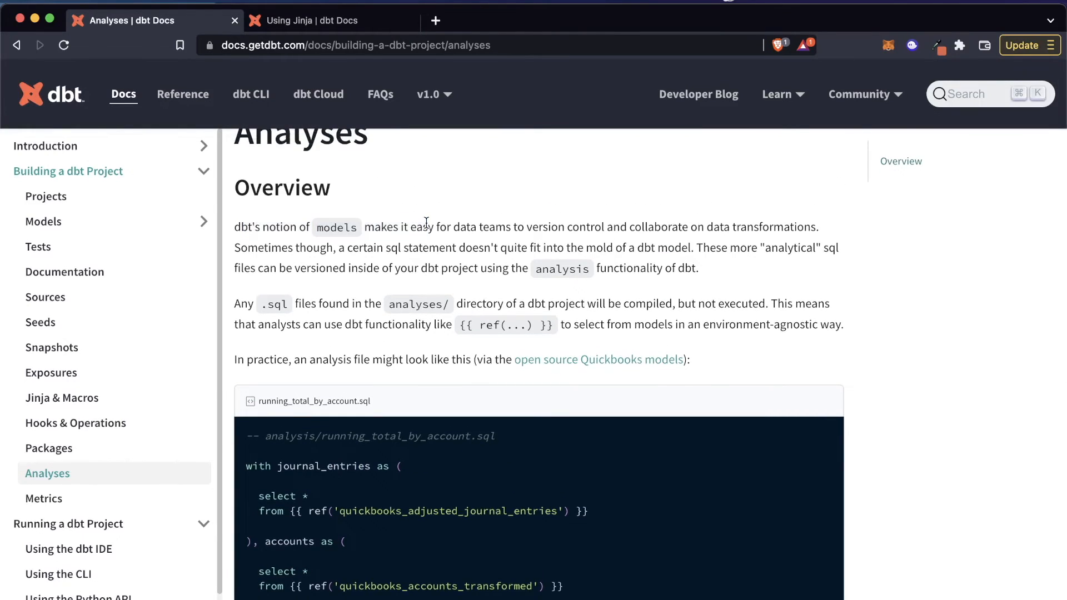
mouse_move(270, 264)
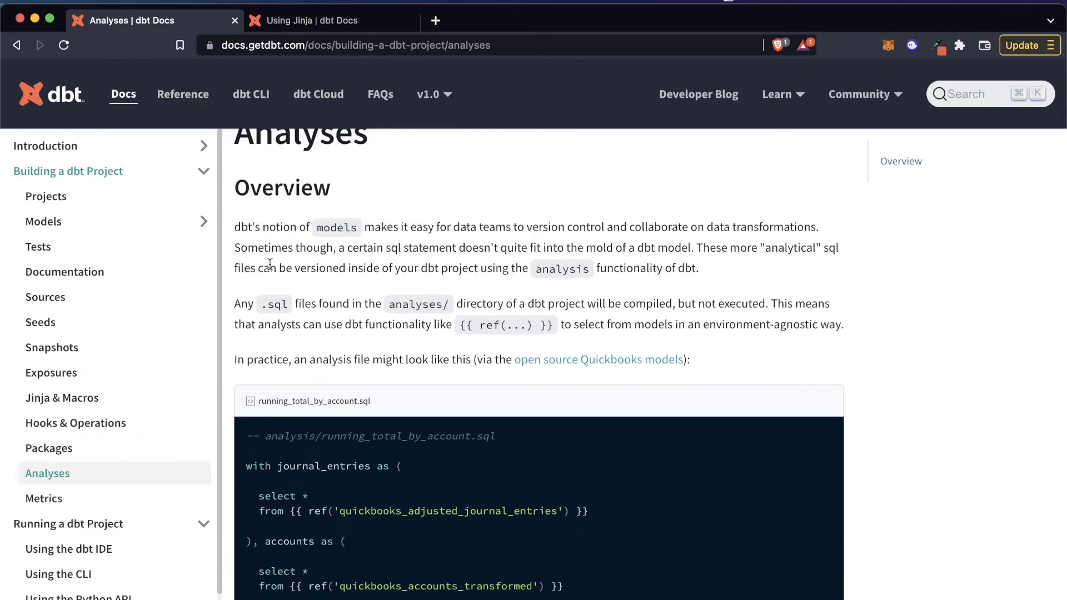